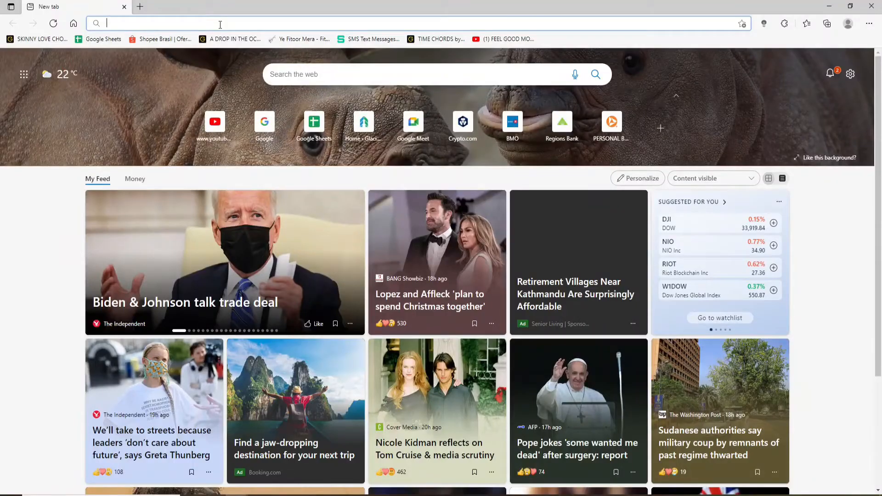
pyautogui.write('w')
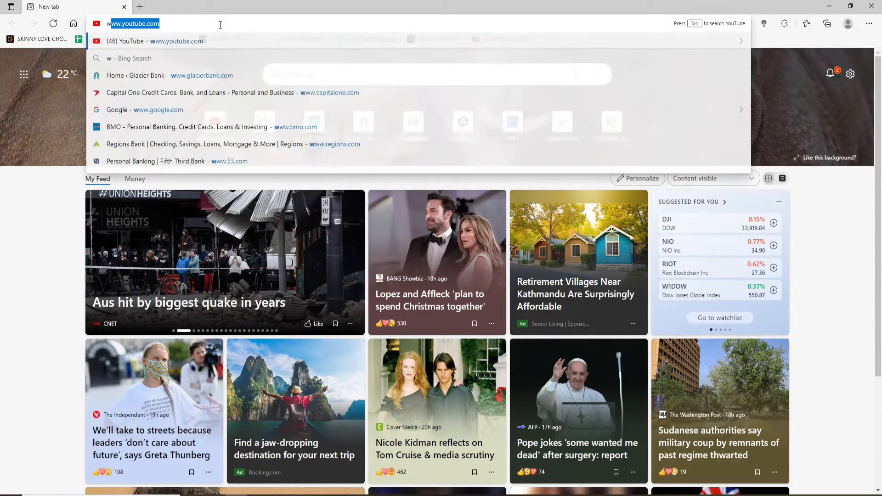
pyautogui.write('www.metabank.com')
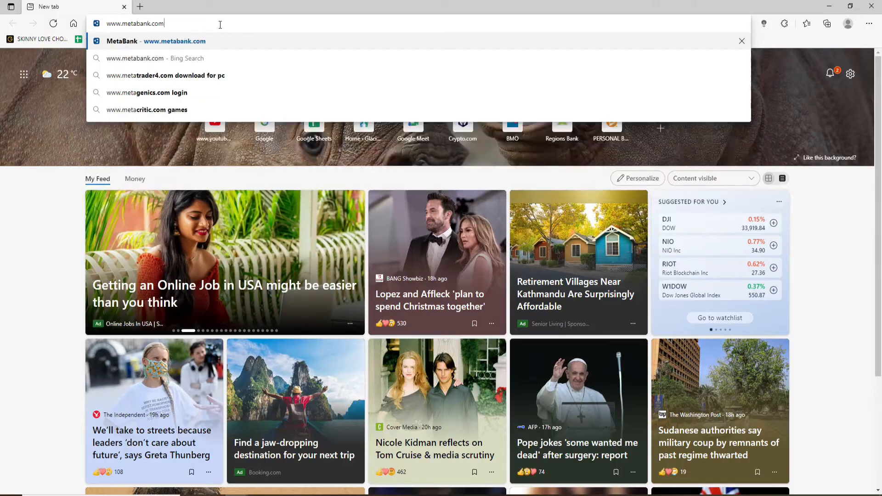
pyautogui.click(175, 41)
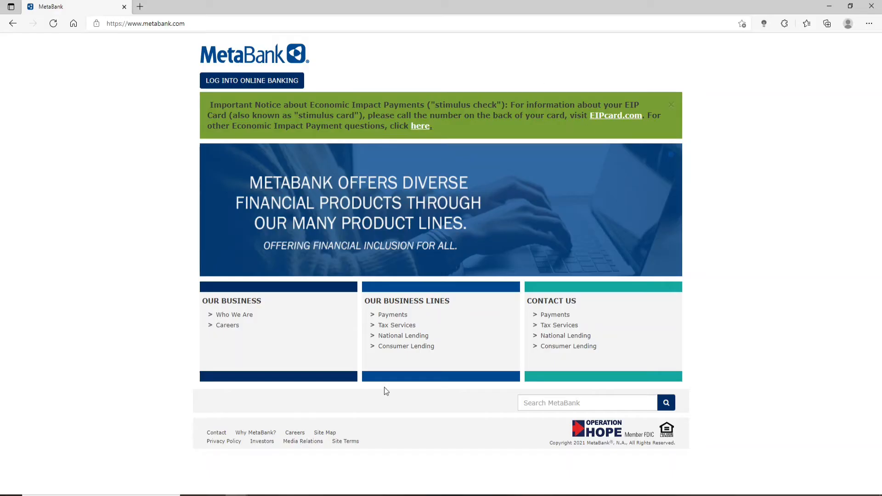
pyautogui.moveTo(464, 313)
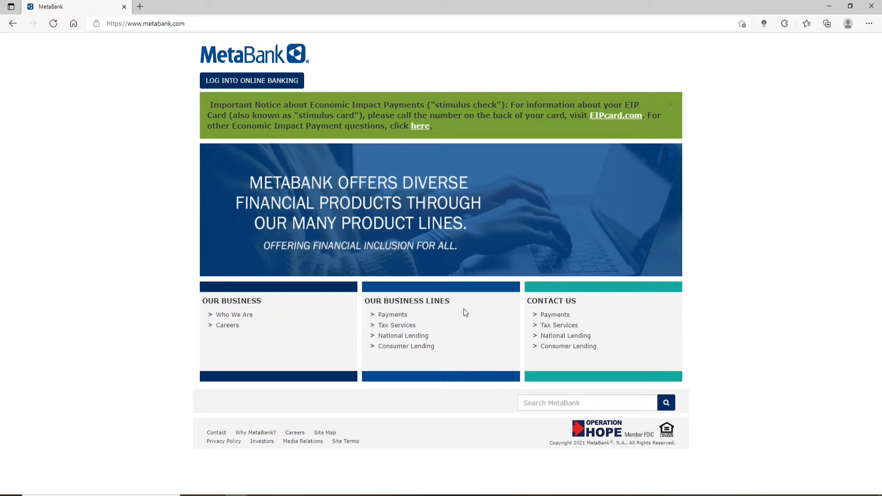
pyautogui.moveTo(266, 119)
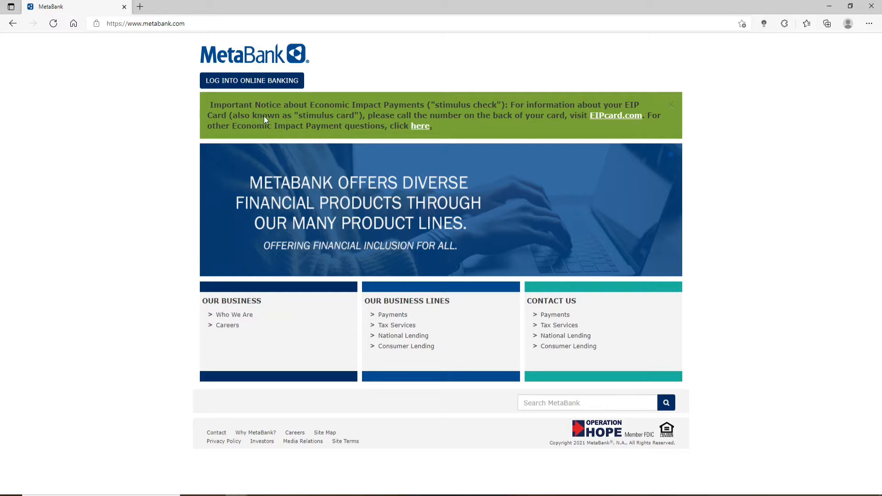
pyautogui.moveTo(251, 81)
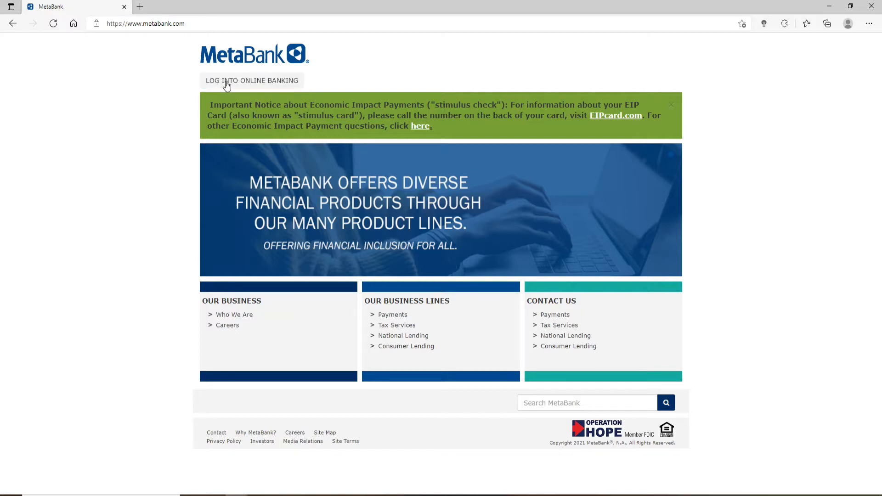
# Step: Open the LOG INTO ONLINE BANKING panel from the top of the MetaBank page
pyautogui.click(252, 80)
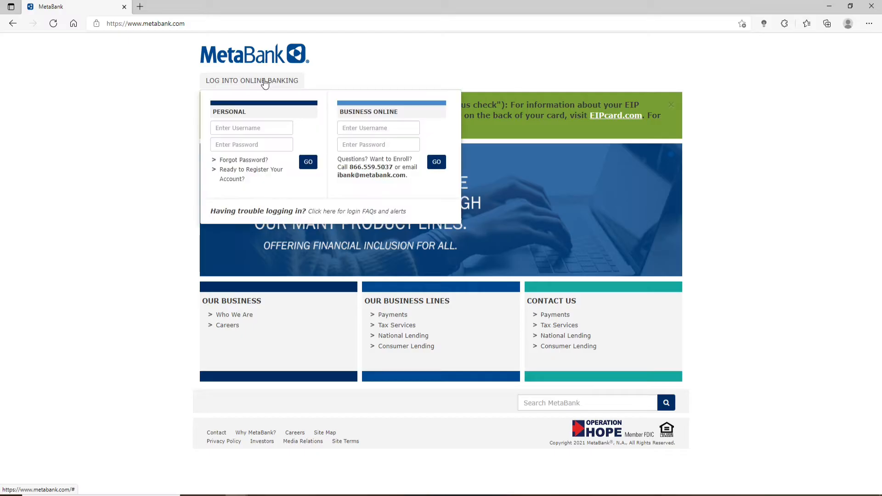
pyautogui.moveTo(409, 109)
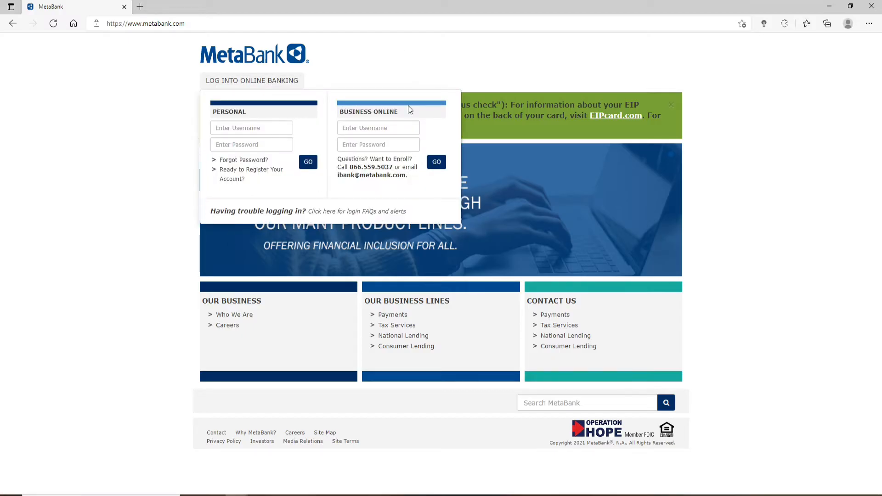
pyautogui.click(251, 127)
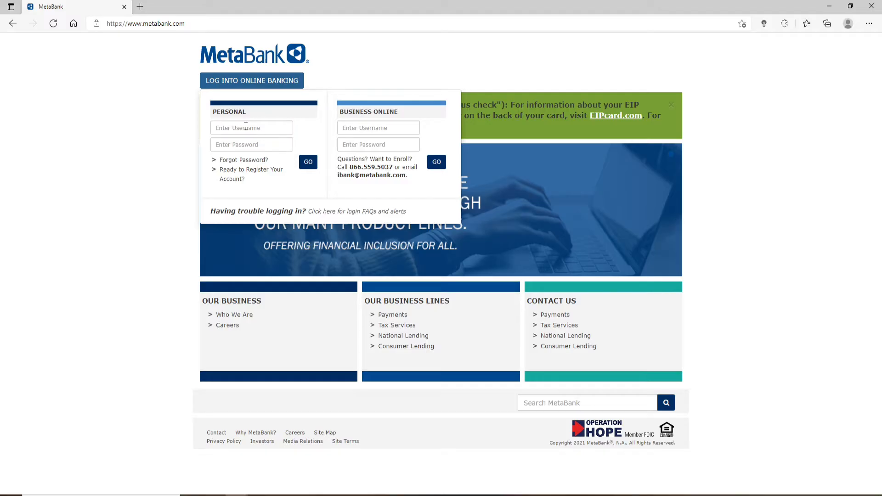
pyautogui.moveTo(246, 138)
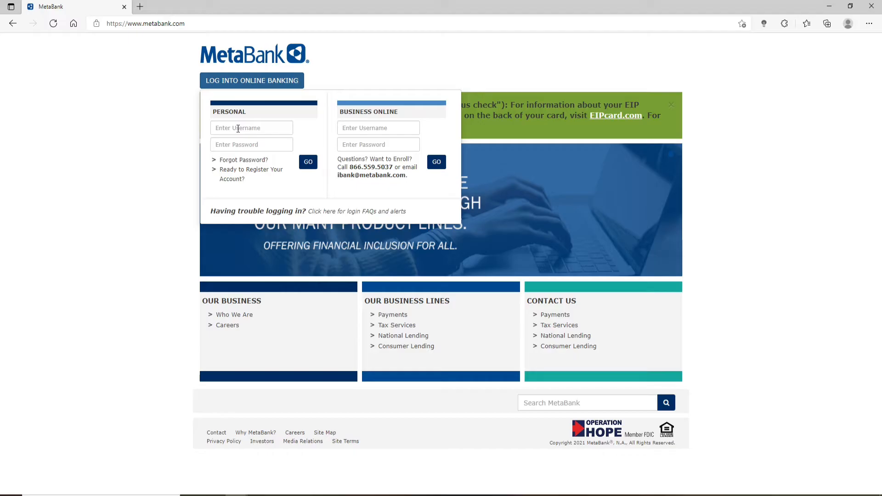
pyautogui.click(251, 145)
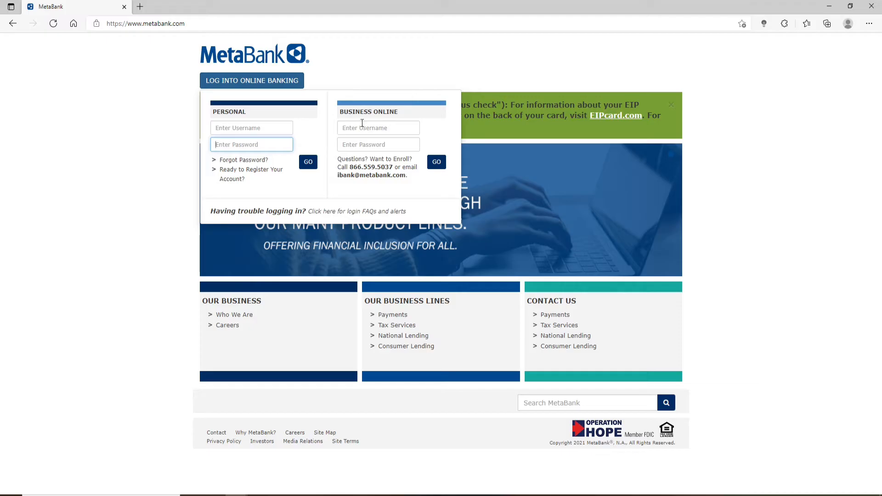
pyautogui.click(378, 144)
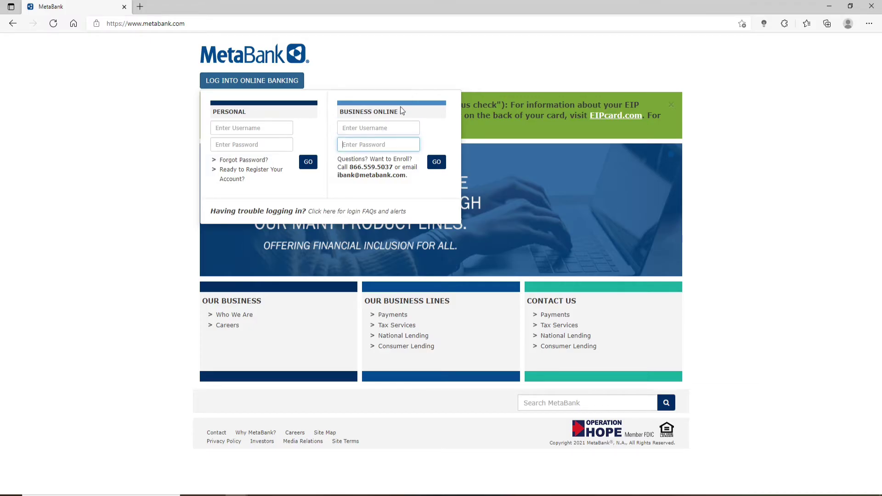
pyautogui.click(251, 128)
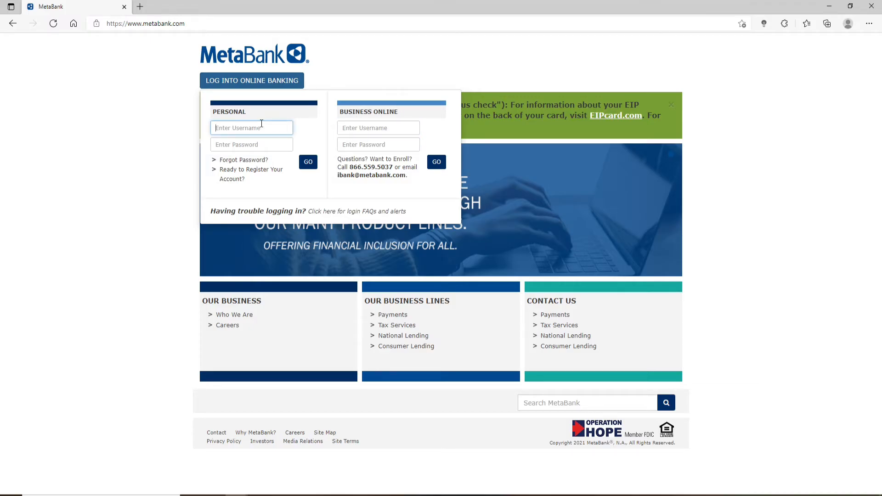
# Step: Enter the personal username and a masked password in the personal sign-in fields
pyautogui.write('rupadulal')
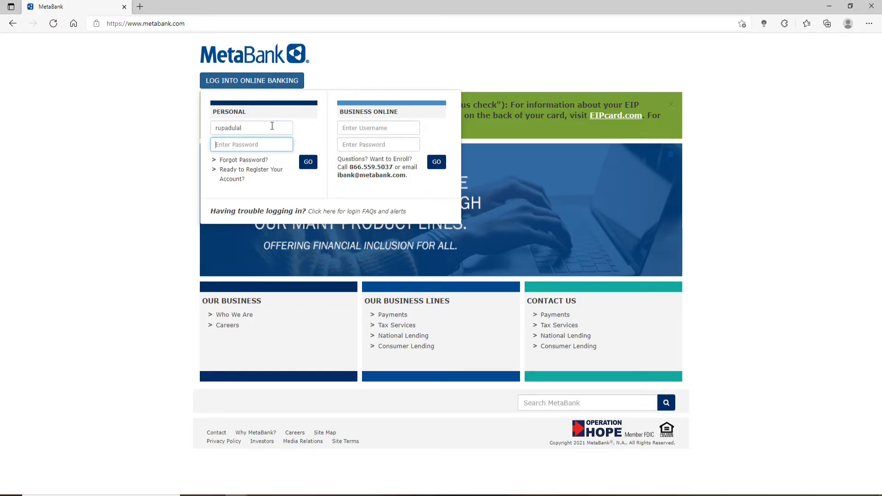
pyautogui.write('••')
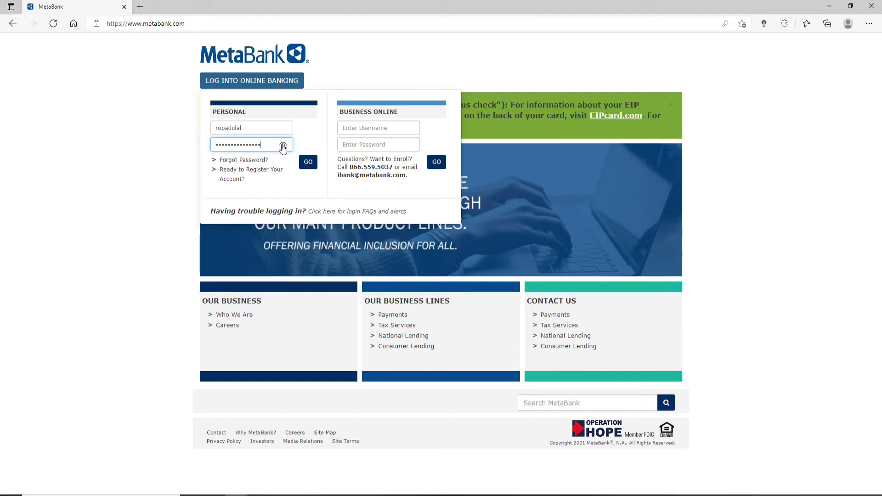
pyautogui.moveTo(240, 163)
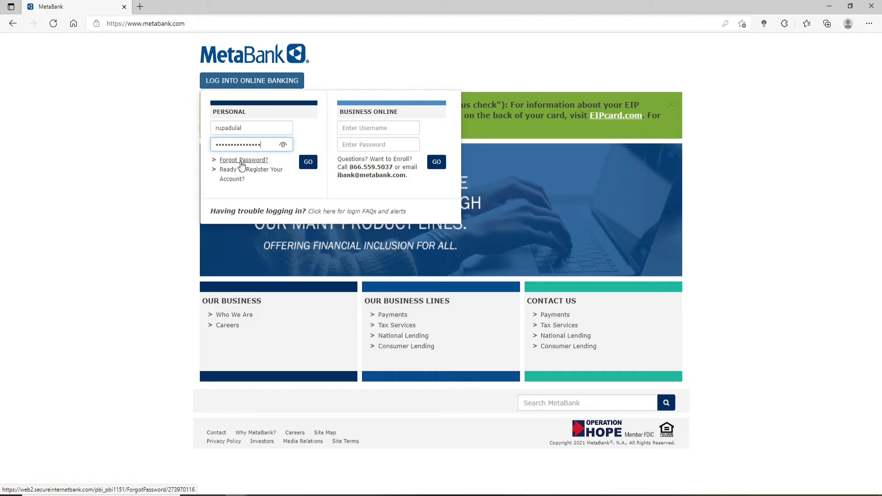
pyautogui.moveTo(259, 187)
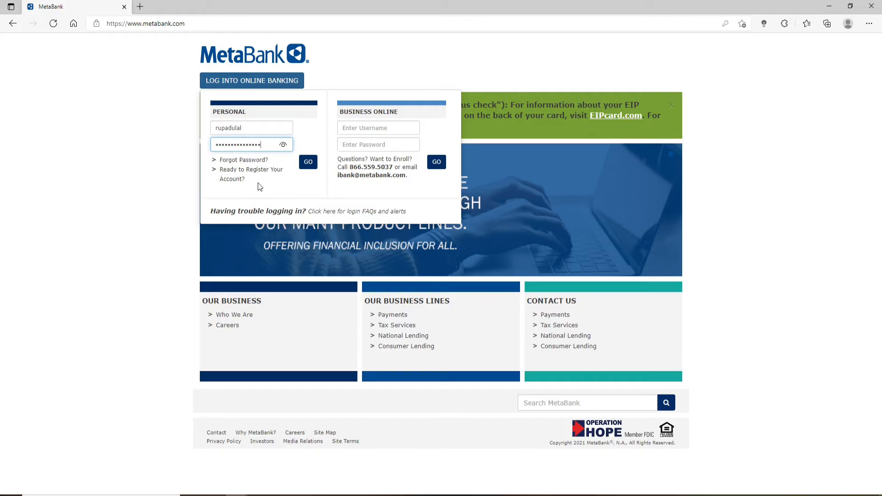
pyautogui.moveTo(240, 183)
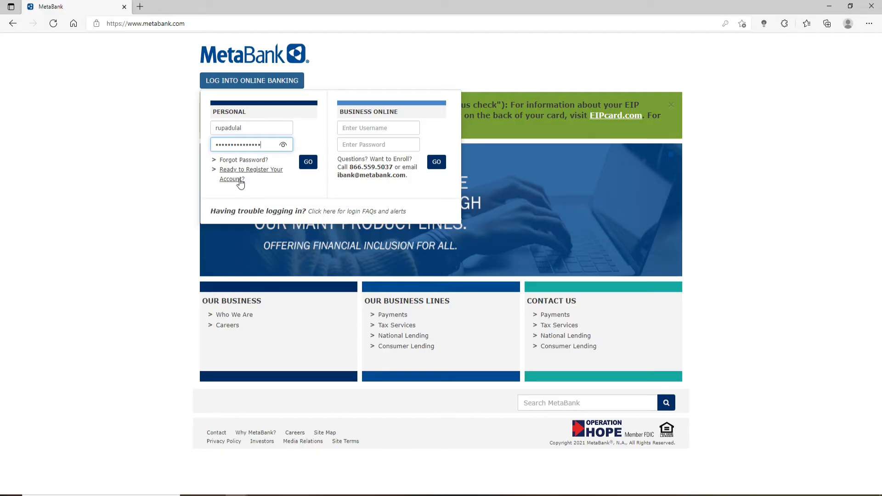
pyautogui.moveTo(235, 178)
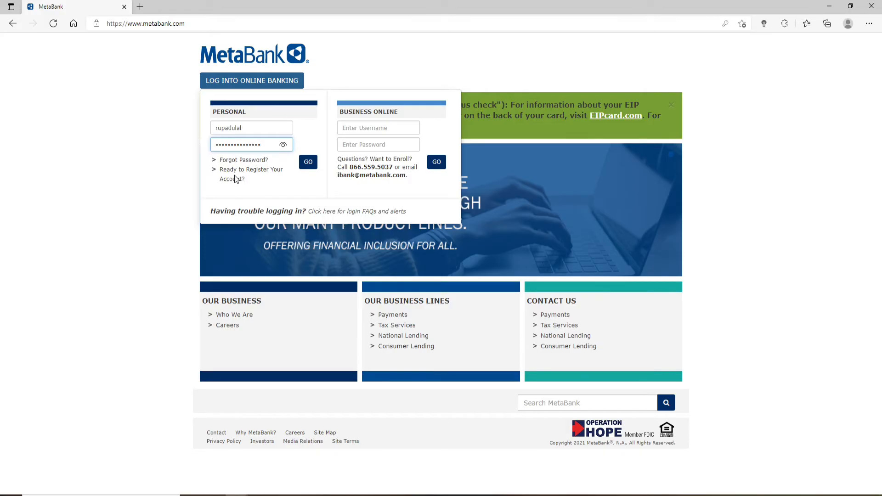
pyautogui.moveTo(251, 158)
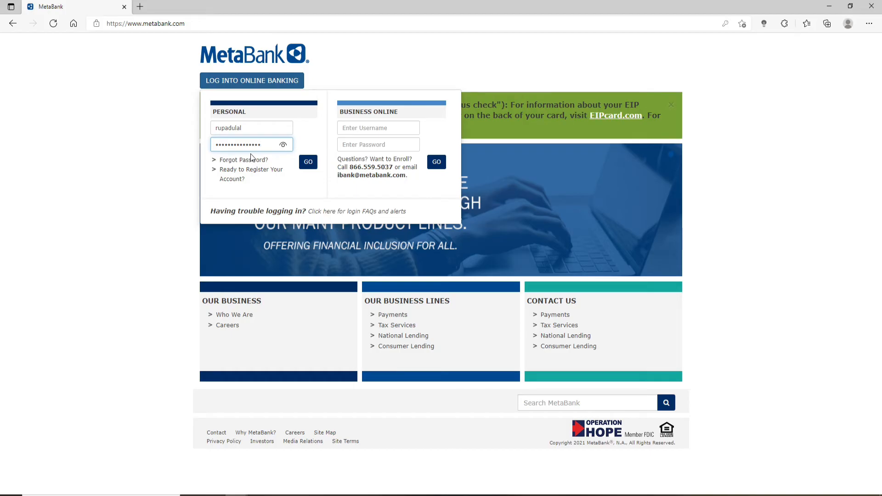
pyautogui.moveTo(245, 119)
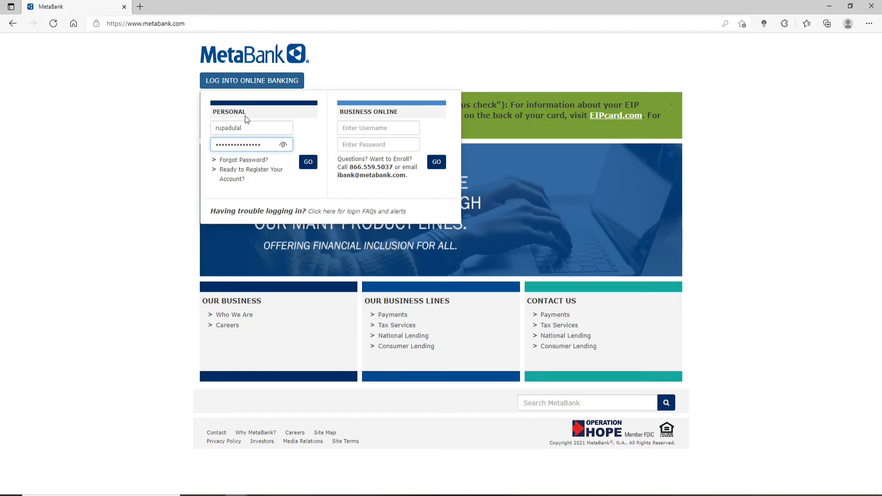